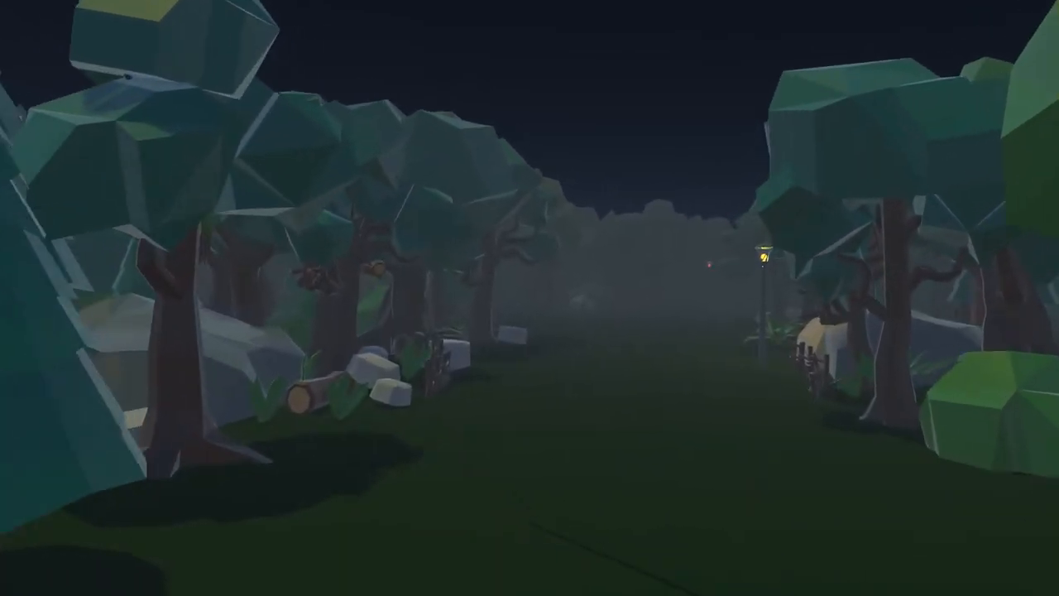
- Walk forward along the foggy path until the glowing lamp post is close on the right
key(w)
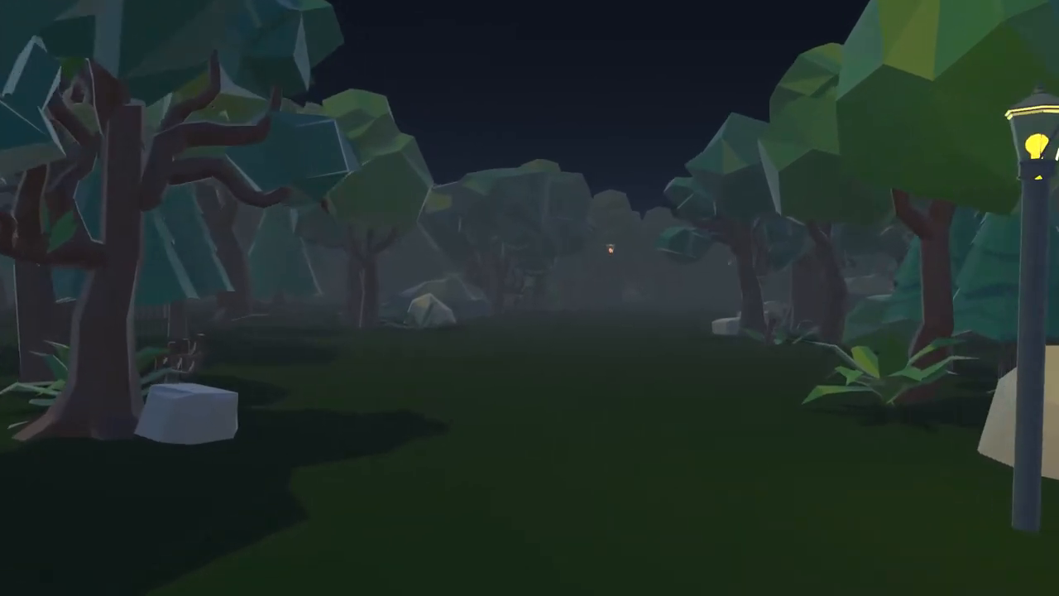